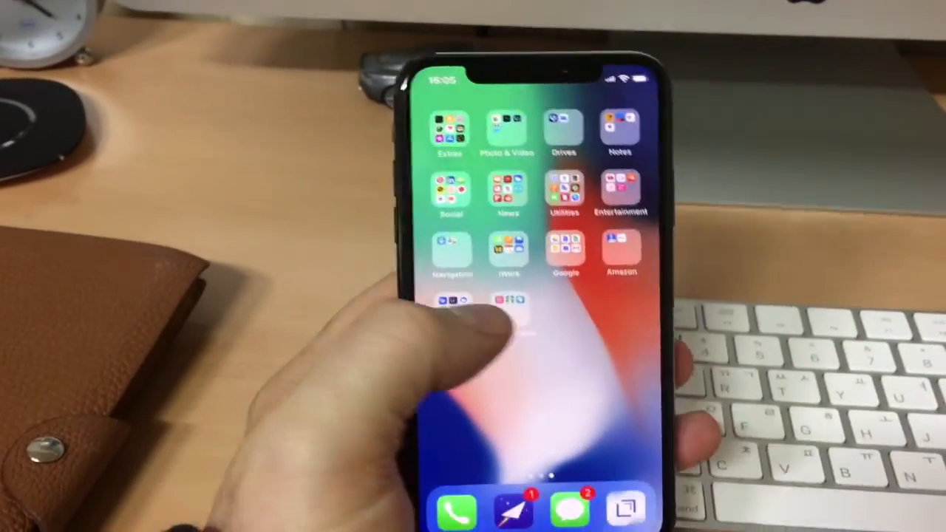
# Save the new 'Sample' password item with a generated strong password in the Primary vault
pyautogui.click(506, 306)
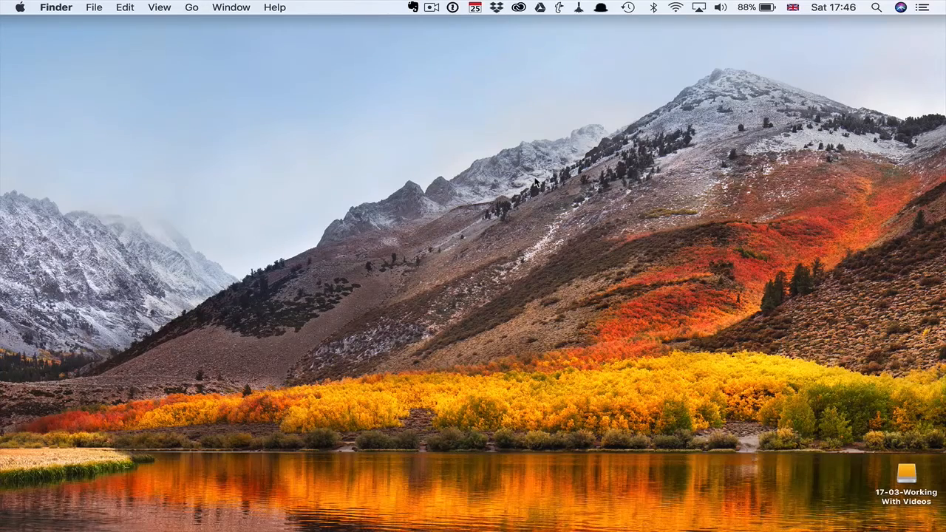
pyautogui.moveTo(314, 181)
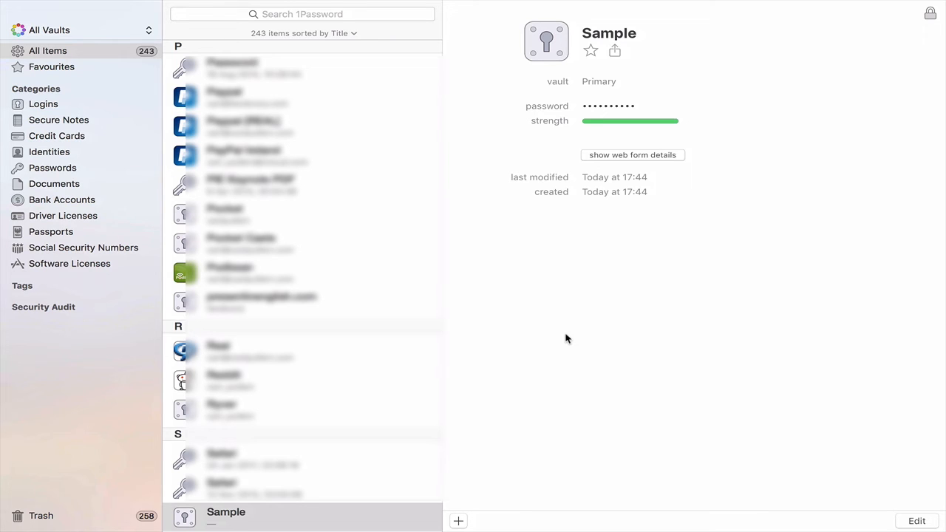
pyautogui.moveTo(539, 351)
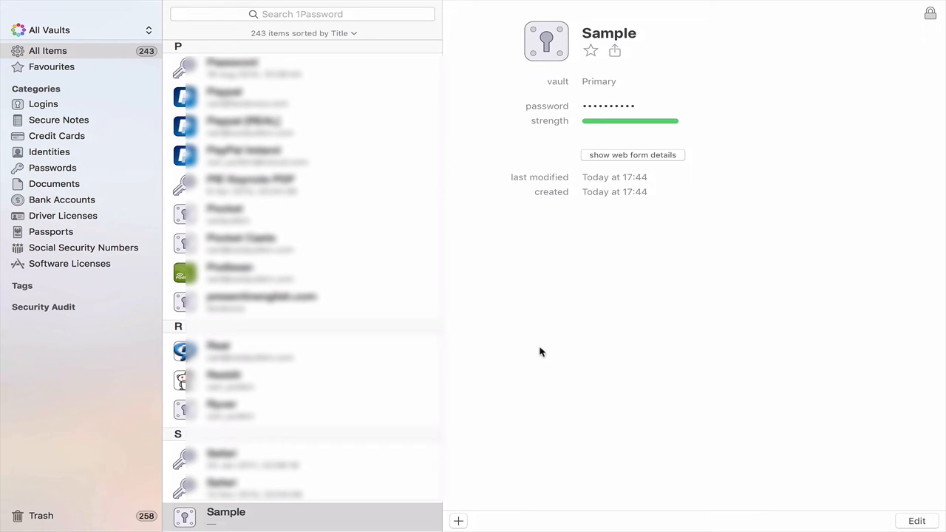